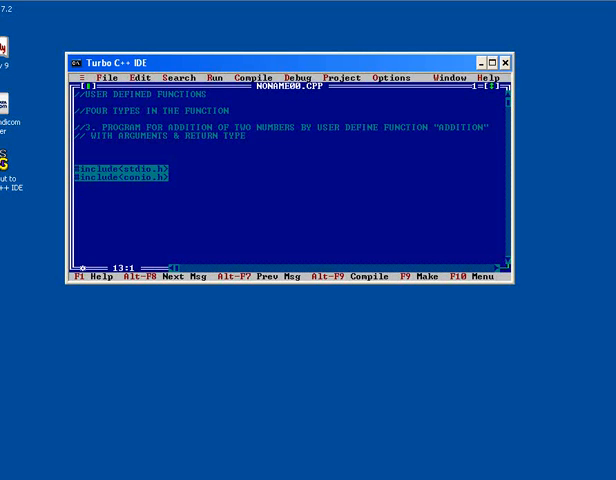
pyautogui.moveTo(182, 152)
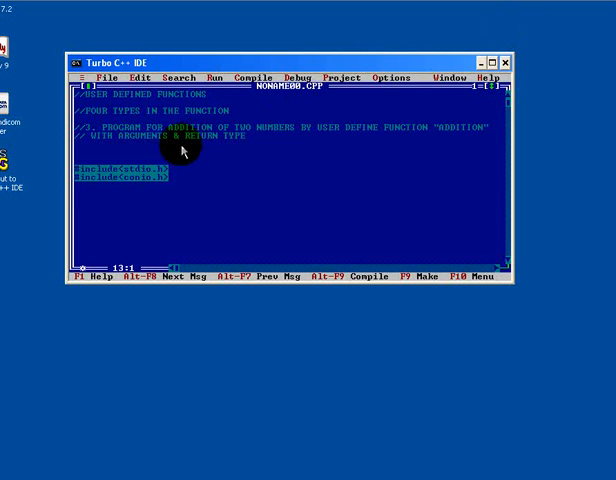
pyautogui.moveTo(276, 246)
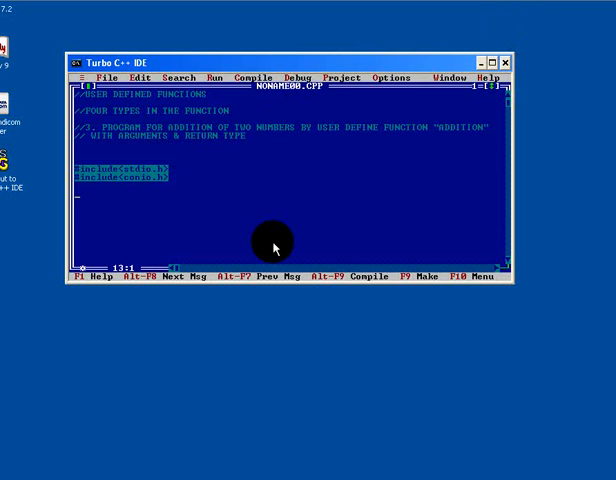
# Step: Begin void main() declaring int a, b, add and clearing the screen with clrscr()
pyautogui.write('void')
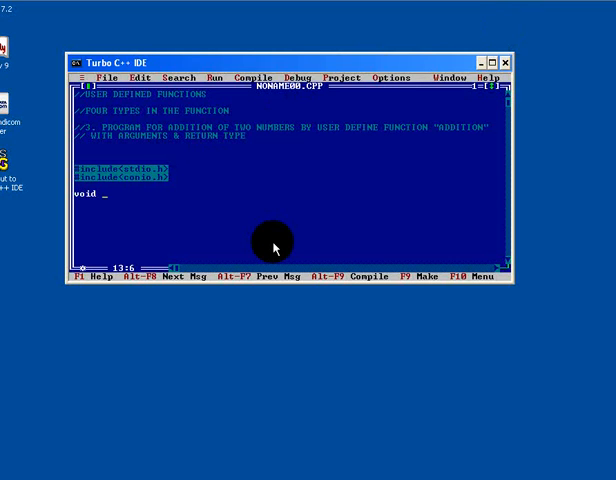
pyautogui.write('main()')
pyautogui.click(290, 200)
pyautogui.write('{')
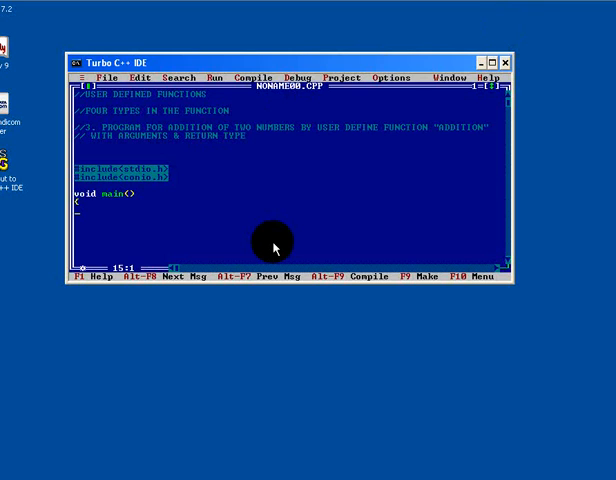
pyautogui.write('int a')
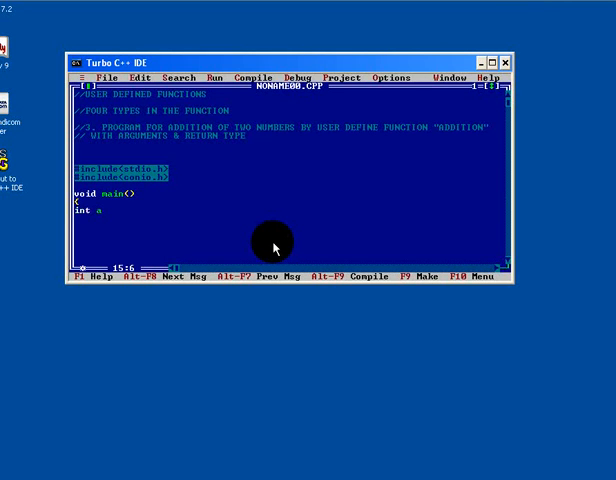
pyautogui.write(',b,add;')
pyautogui.click(290, 218)
pyautogui.write('clscr')
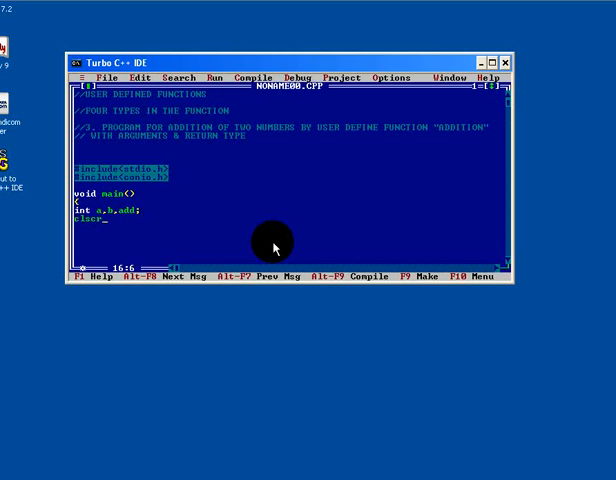
pyautogui.write('();')
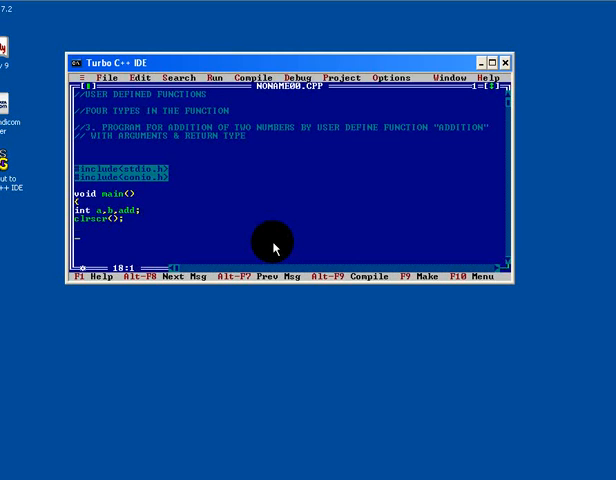
# Step: Prompt for two numbers with printf and read them with scanf("%d%d",&a,&b)
pyautogui.write('printf')
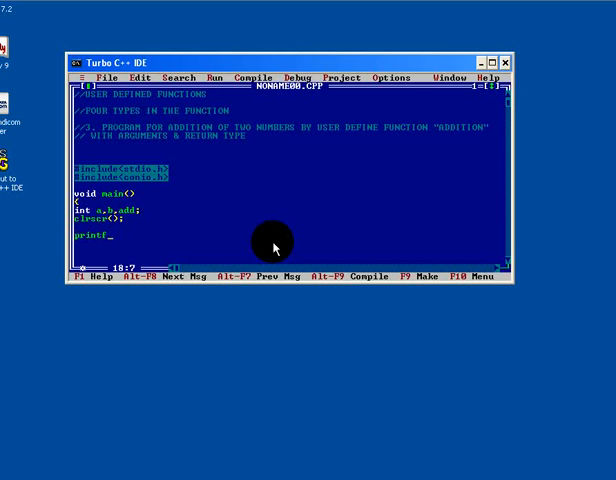
pyautogui.write('("\\n\\n Enter two')
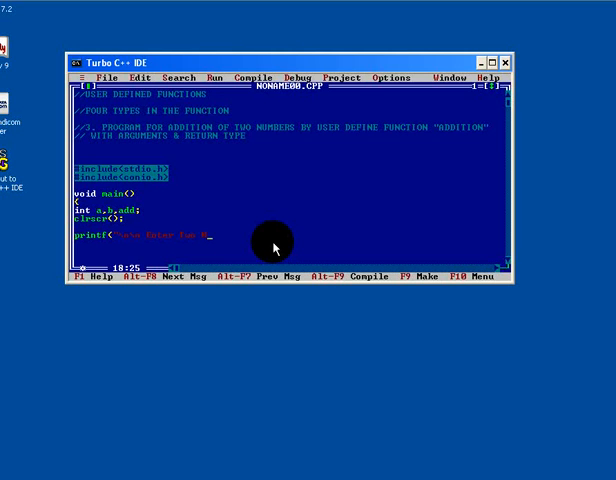
pyautogui.write('Numbers?')
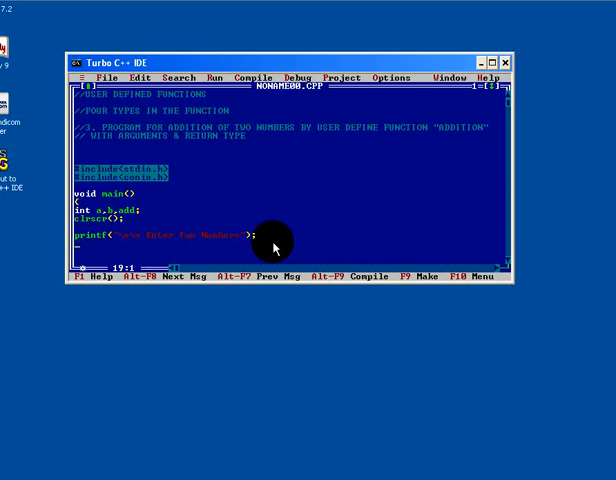
pyautogui.write('scanf("%d%d",')
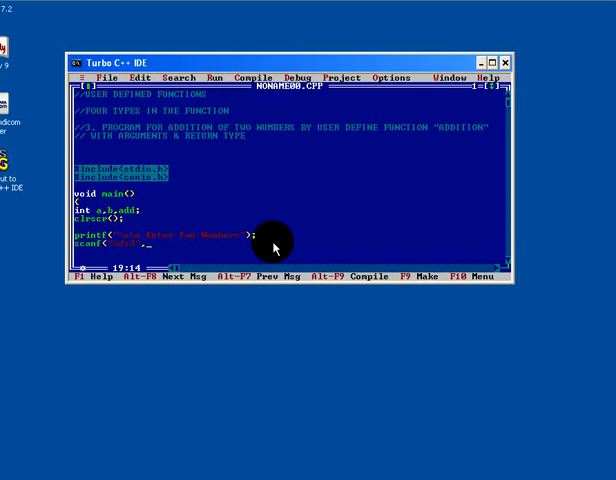
pyautogui.write('&a,&b);')
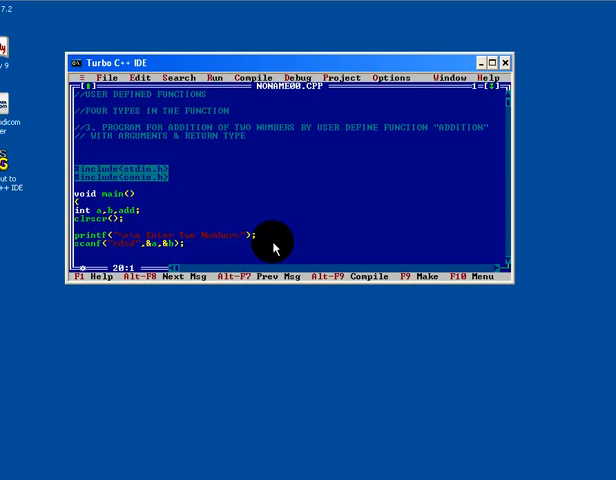
# Step: Assign add = addition(a,b) to call the function with both numbers
pyautogui.write('add=a')
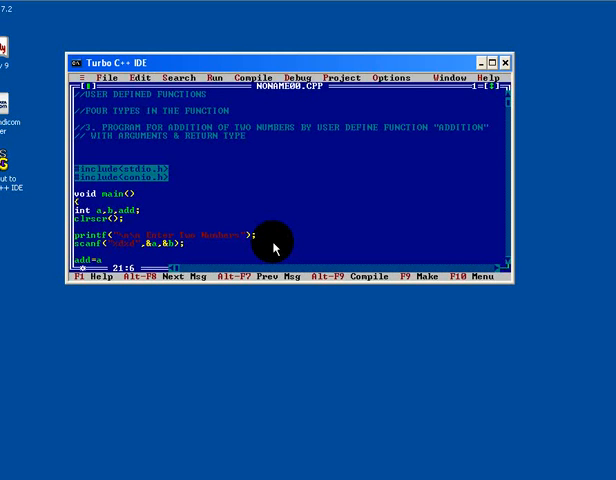
pyautogui.write('ddition')
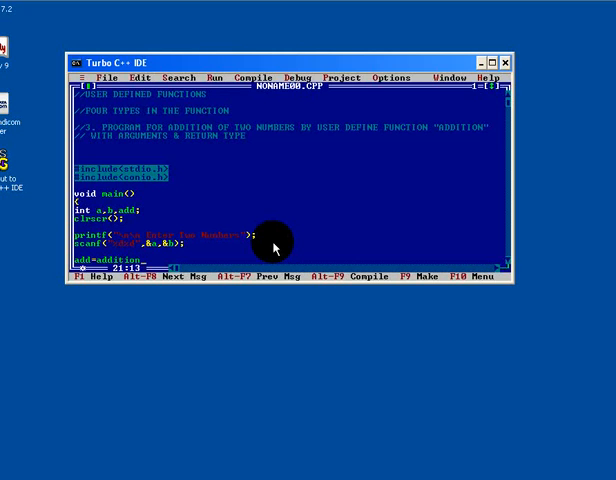
pyautogui.write('<<')
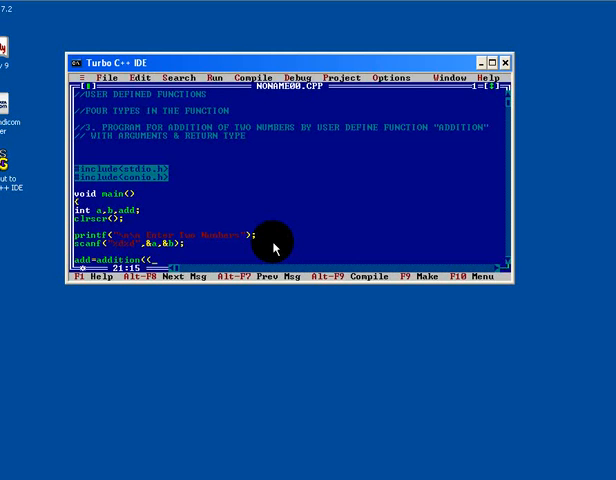
pyautogui.write('a,b);')
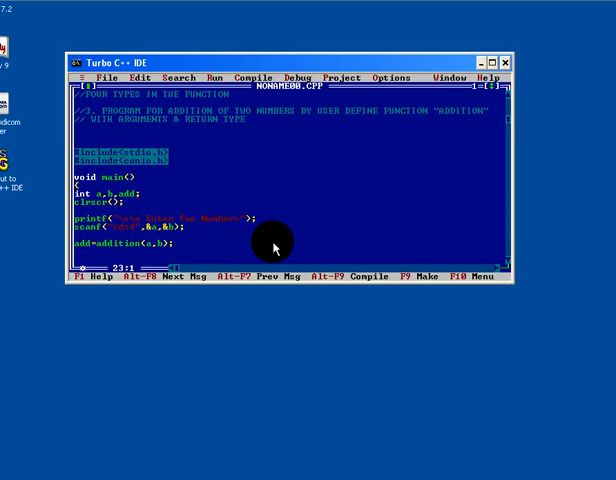
# Step: Print the sum with a printf statement and wait for a keypress with getch()
pyautogui.write('printf("\\n\\n The Addition of %d & %d = %d",a,b,add);')
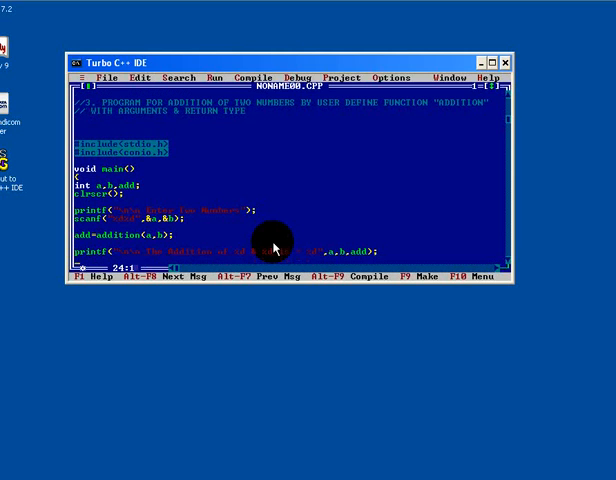
pyautogui.write('getch();')
pyautogui.write('}')
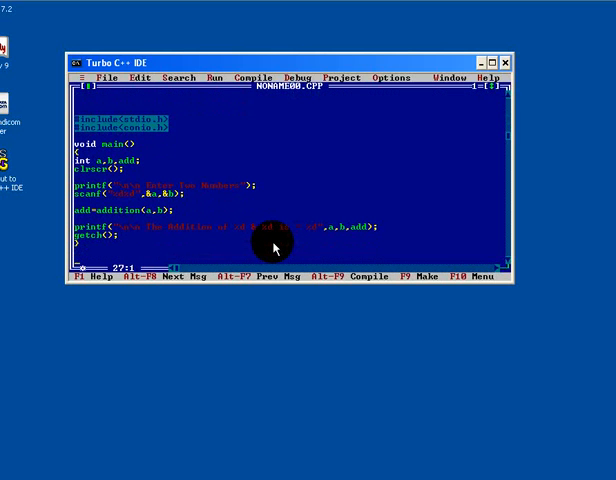
# Step: Write int addition(int a, int b) below main returning a+b
pyautogui.press('Right')
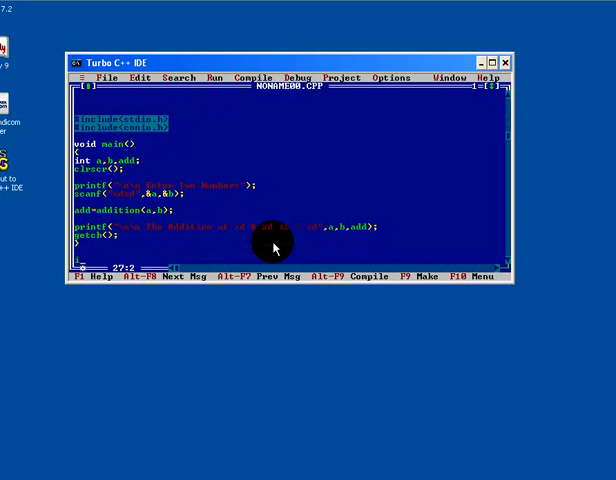
pyautogui.write('int addition(')
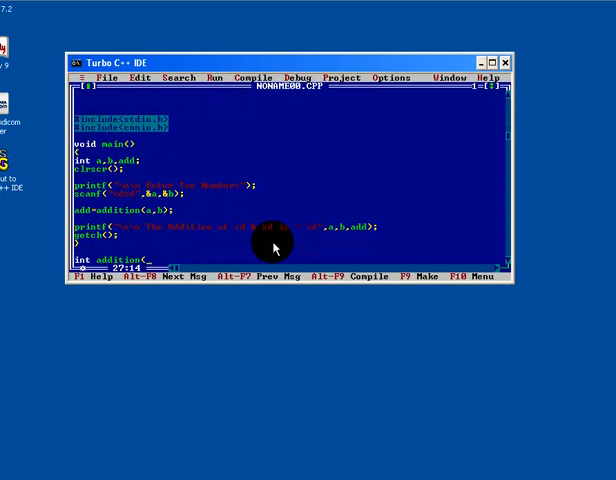
pyautogui.write('int a, int b);')
pyautogui.write('return(a')
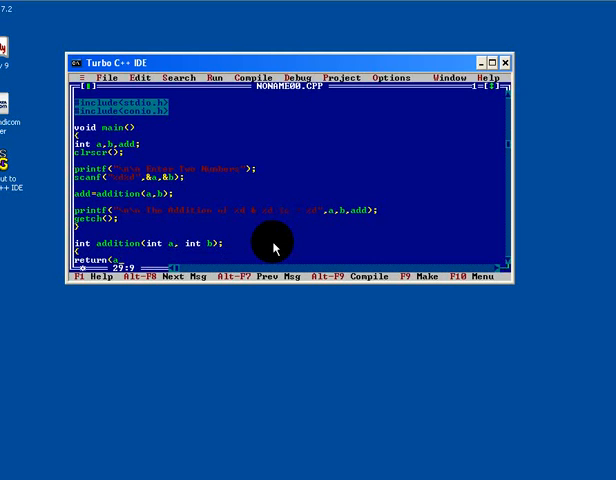
pyautogui.write('+b);')
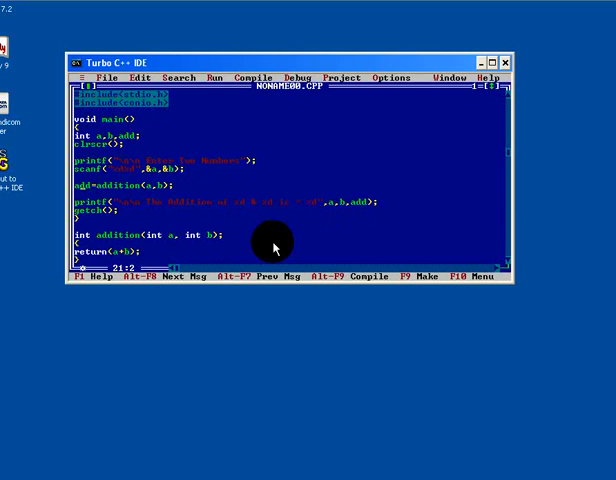
pyautogui.press('Up')
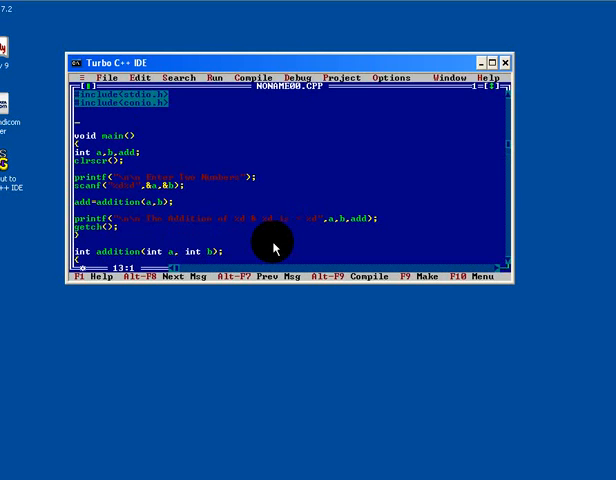
# Step: Declare the int addition(int,int) prototype above main
pyautogui.write('int')
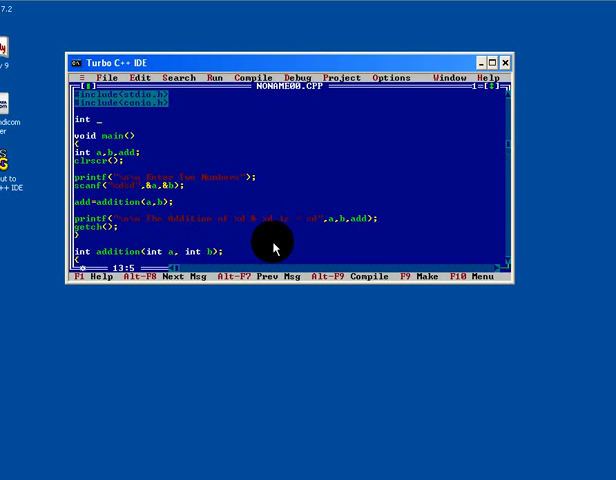
pyautogui.write('addit')
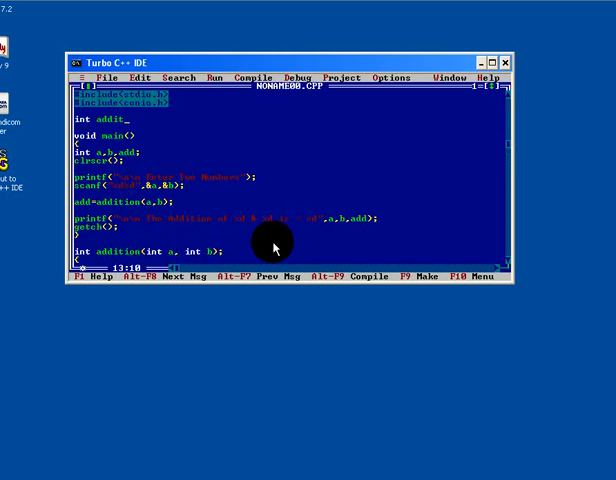
pyautogui.write('ion(')
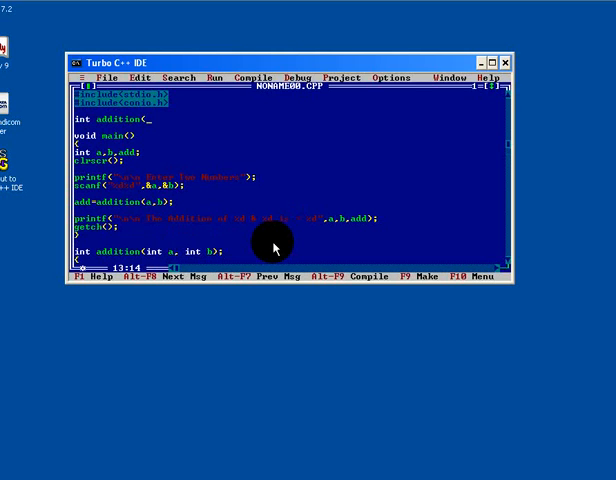
pyautogui.write('int,int)')
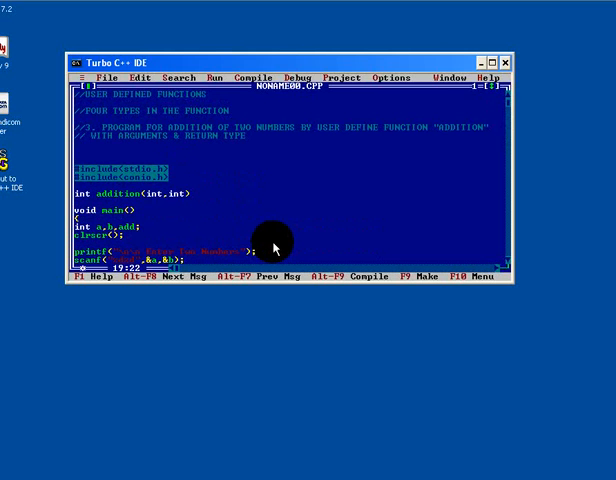
pyautogui.scroll(-3)
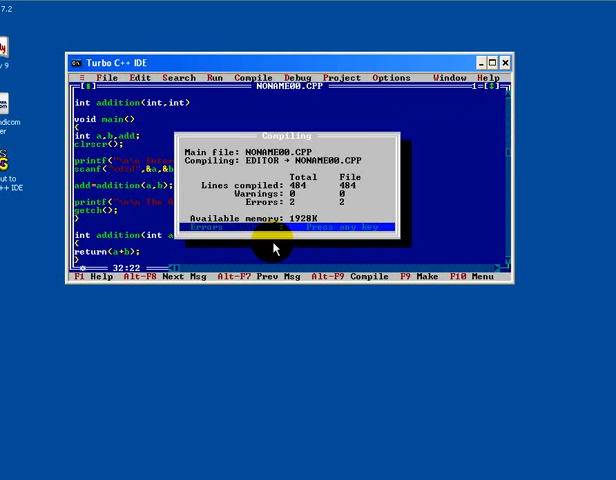
# Step: Dismiss the 2-error compile result and end the addition prototype with a semicolon
pyautogui.press('enter')
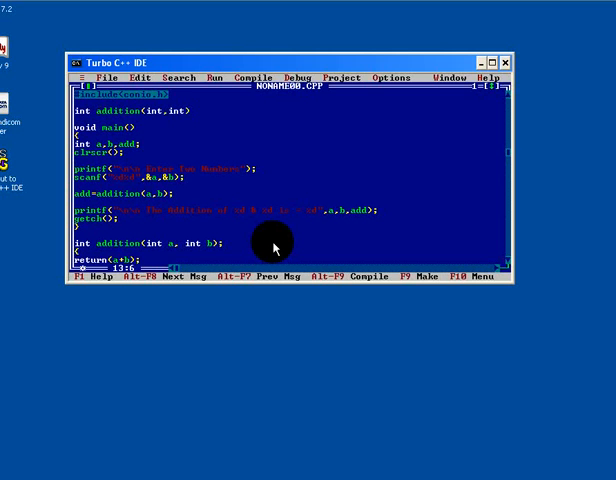
pyautogui.write(';')
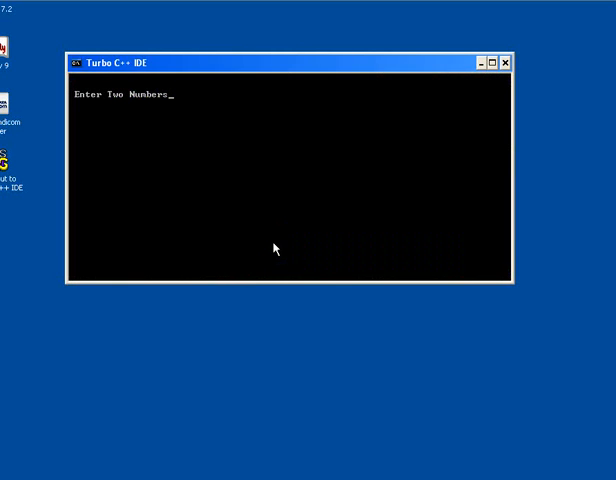
# Step: Enter 10 and 20 at the prompt so the program prints their addition as 30
pyautogui.write('10')
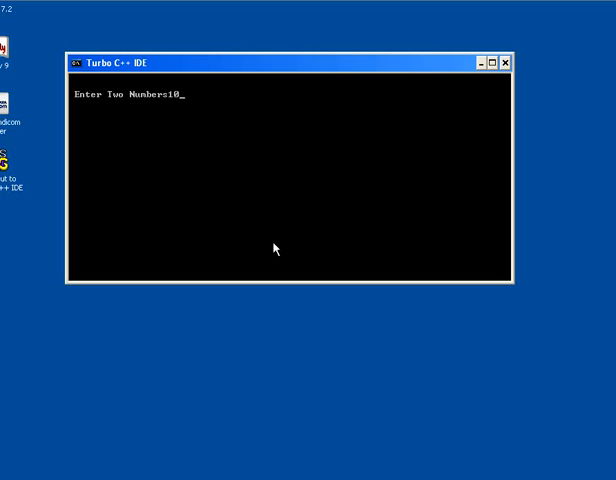
pyautogui.write('20')
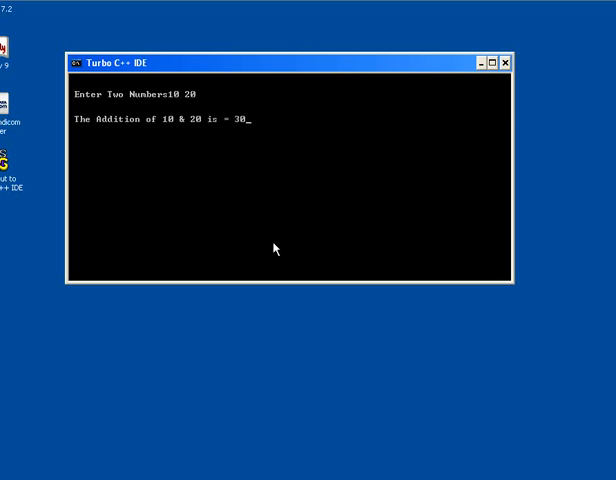